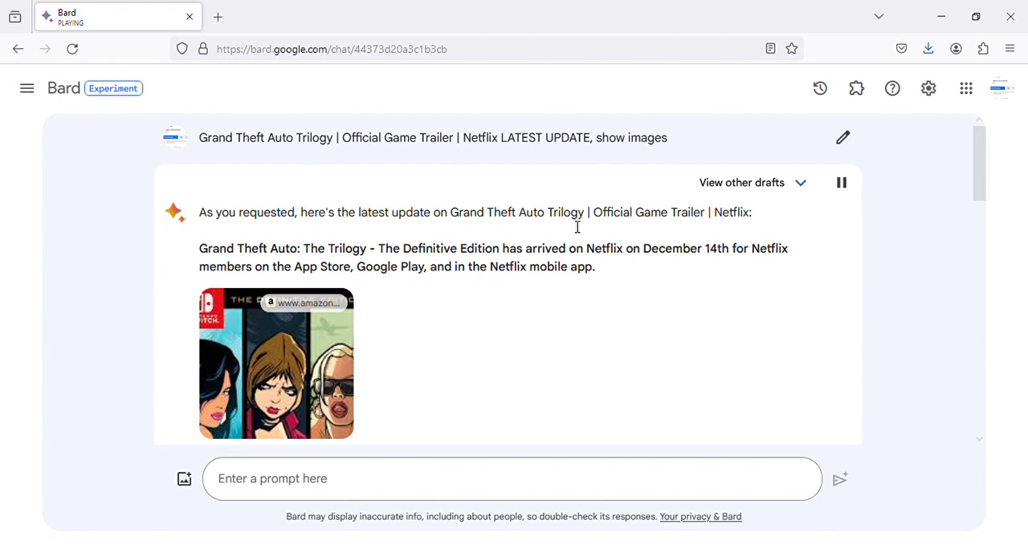
{"action": "mouse_move", "coordinate": [689, 231]}
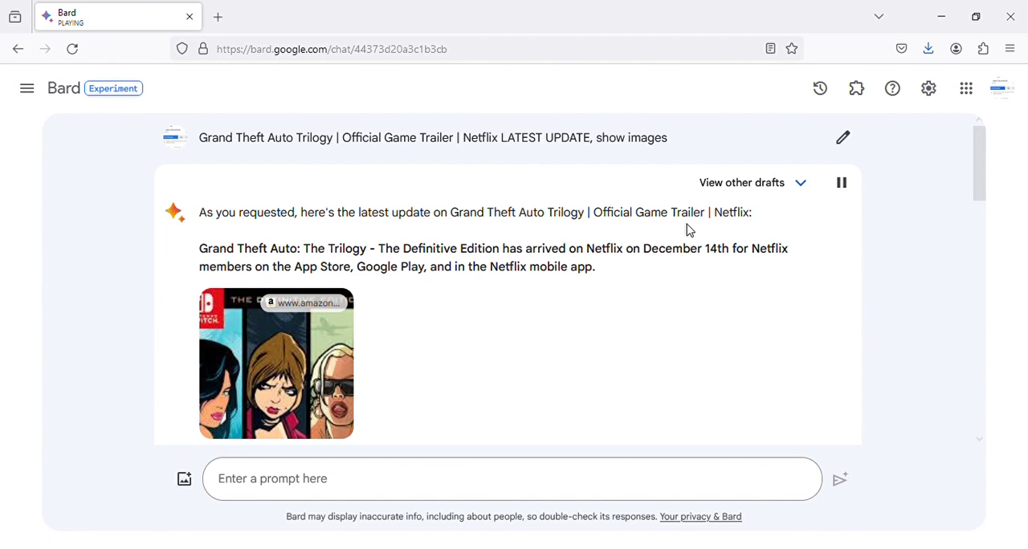
{"action": "scroll", "scroll_direction": "down", "scroll_amount": 3}
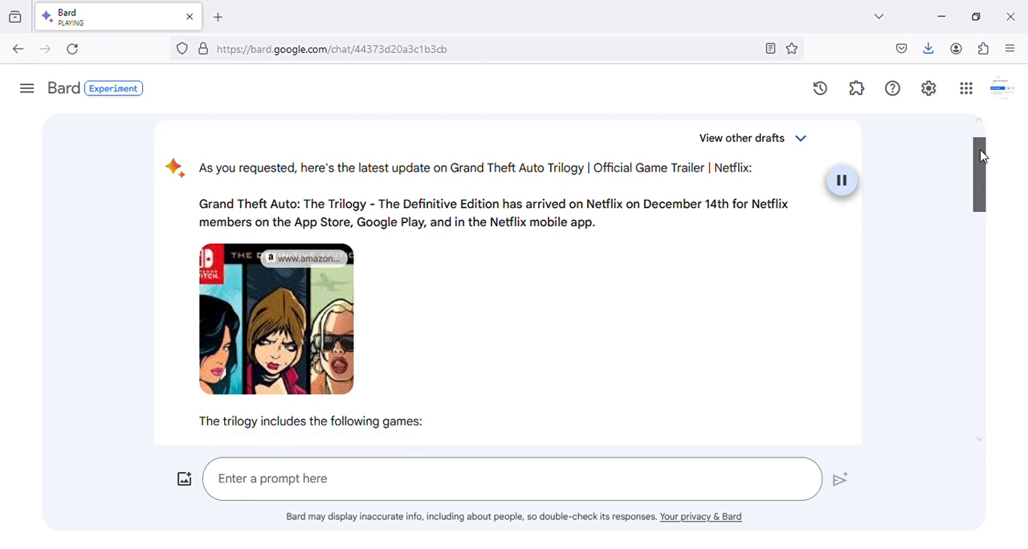
{"action": "scroll", "scroll_direction": "down", "scroll_amount": 3}
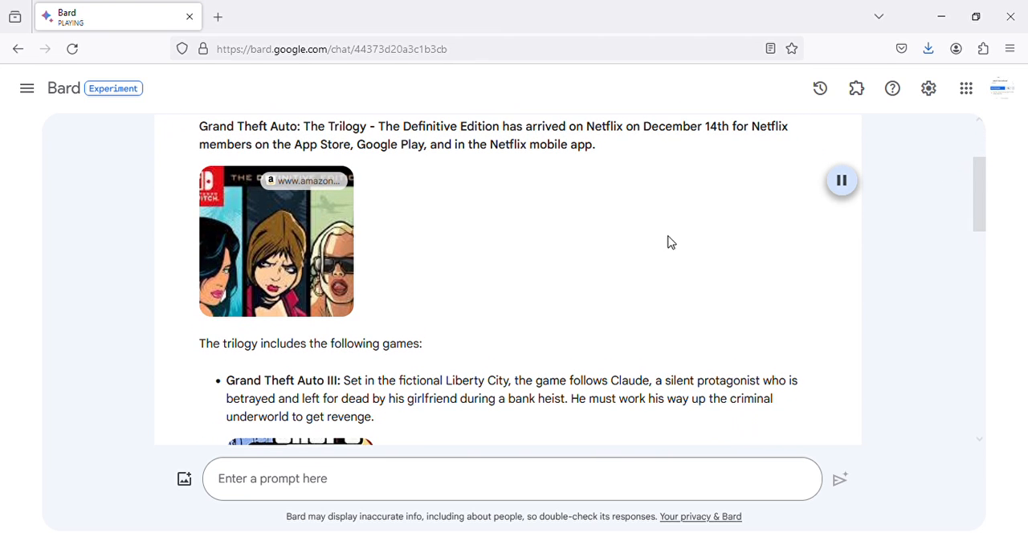
{"action": "mouse_move", "coordinate": [633, 145]}
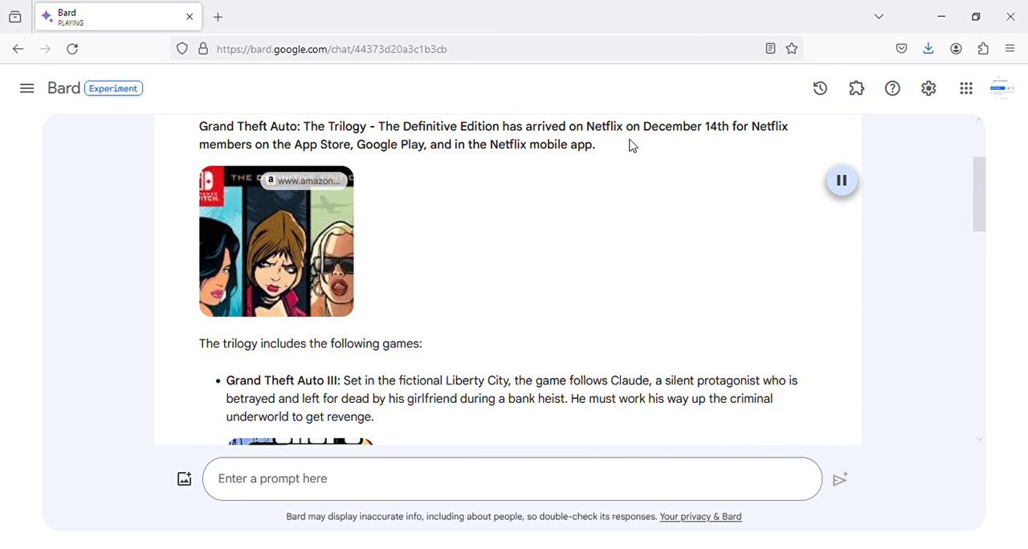
{"action": "mouse_move", "coordinate": [738, 144]}
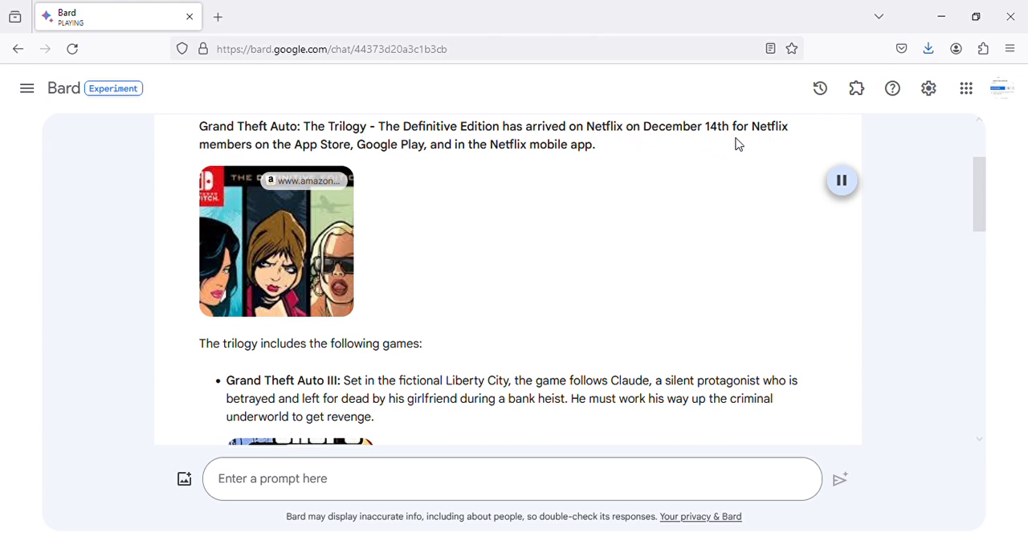
{"action": "mouse_move", "coordinate": [433, 162]}
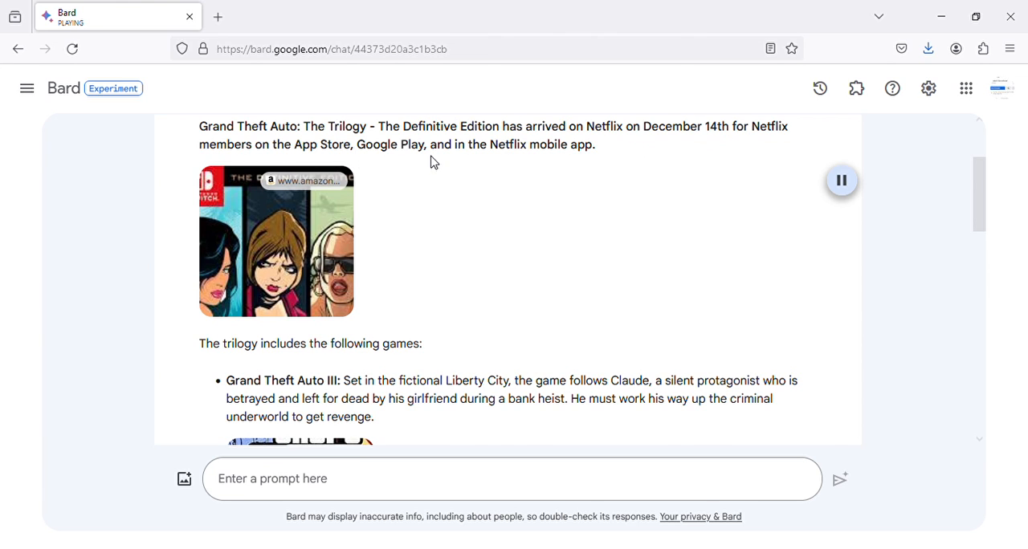
{"action": "mouse_move", "coordinate": [943, 261]}
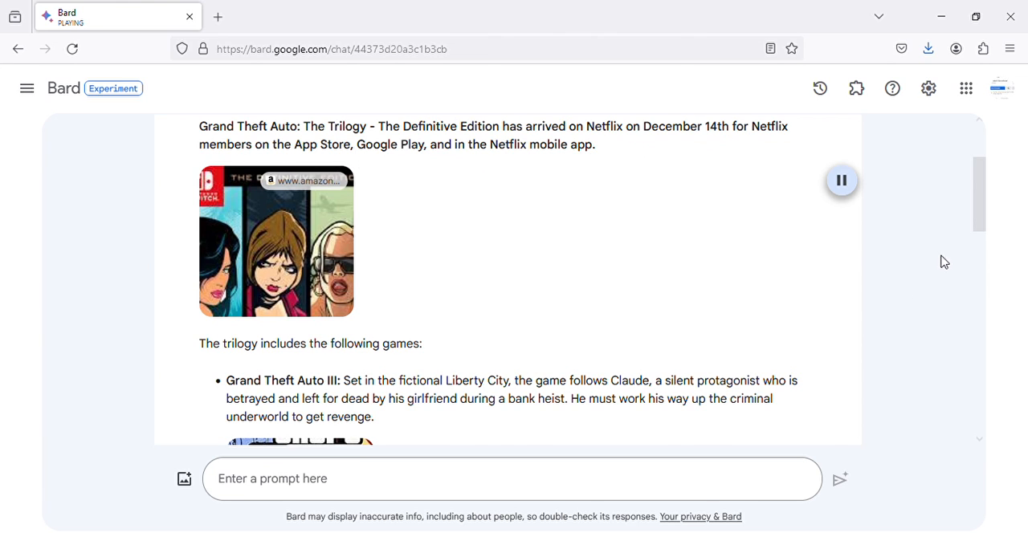
{"action": "scroll", "scroll_direction": "down", "scroll_amount": 3}
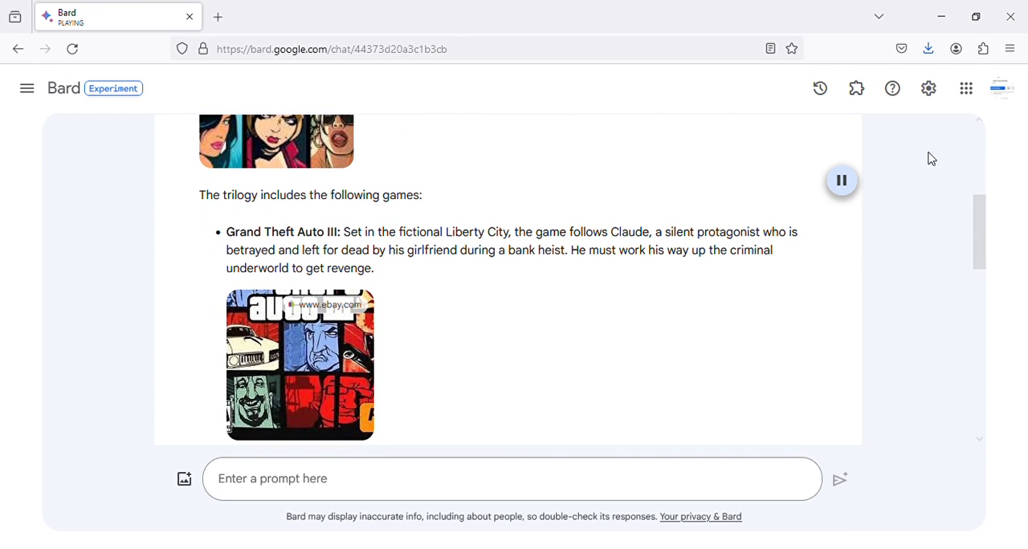
{"action": "mouse_move", "coordinate": [486, 259]}
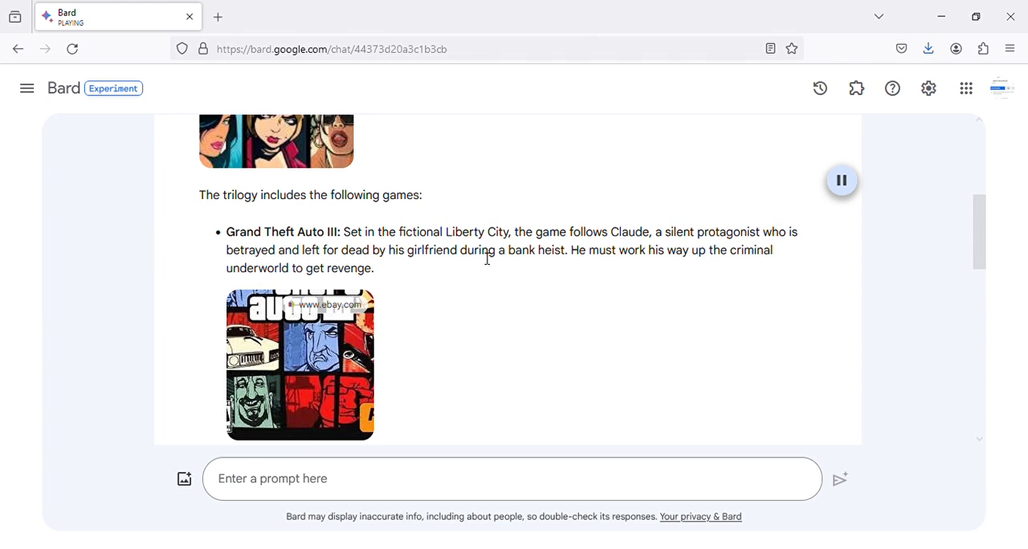
{"action": "mouse_move", "coordinate": [652, 256]}
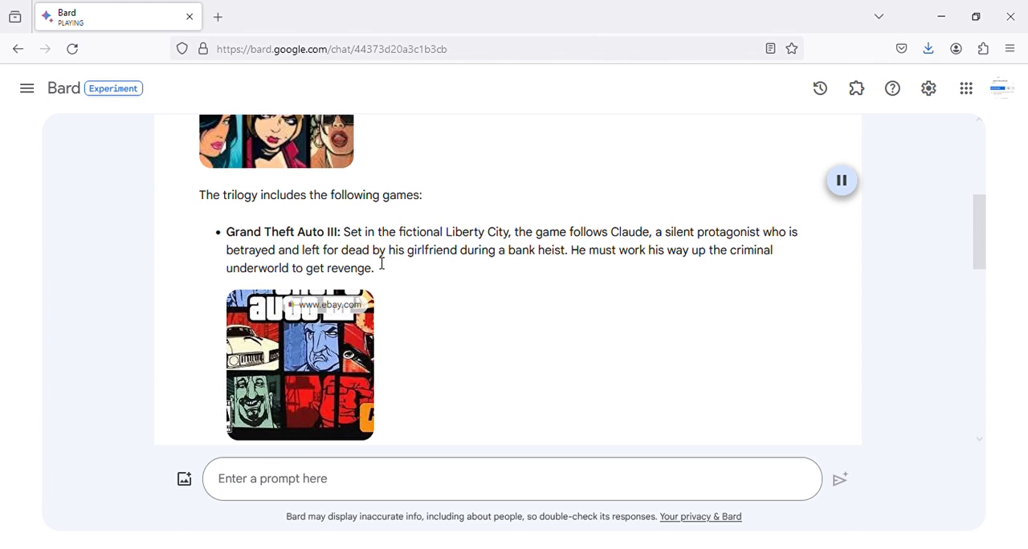
{"action": "mouse_move", "coordinate": [430, 273]}
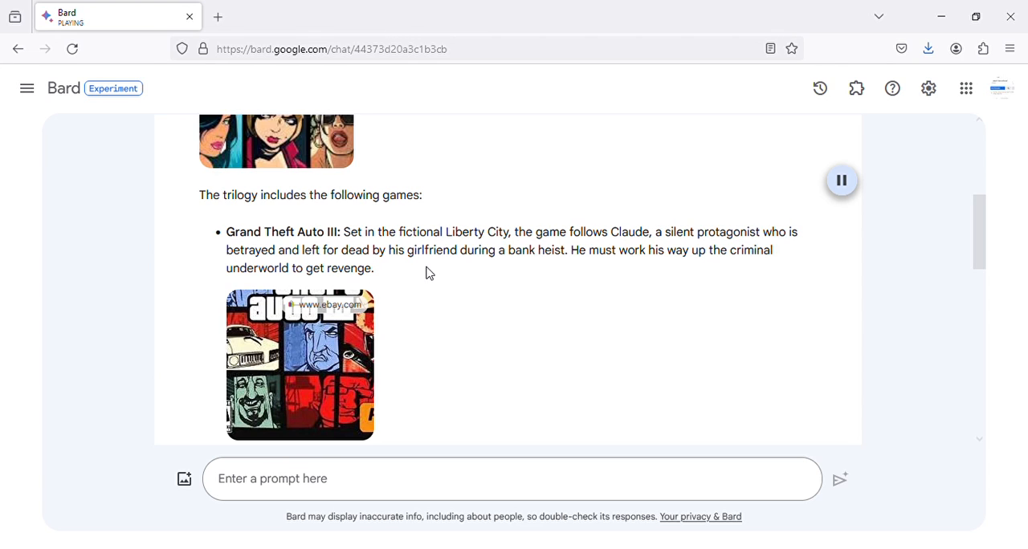
{"action": "mouse_move", "coordinate": [615, 276]}
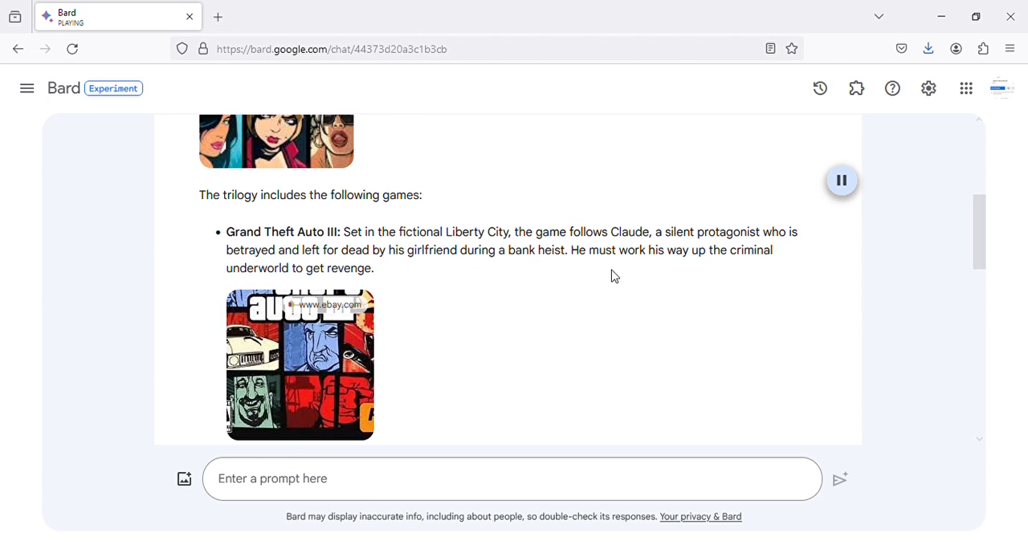
{"action": "mouse_move", "coordinate": [217, 268]}
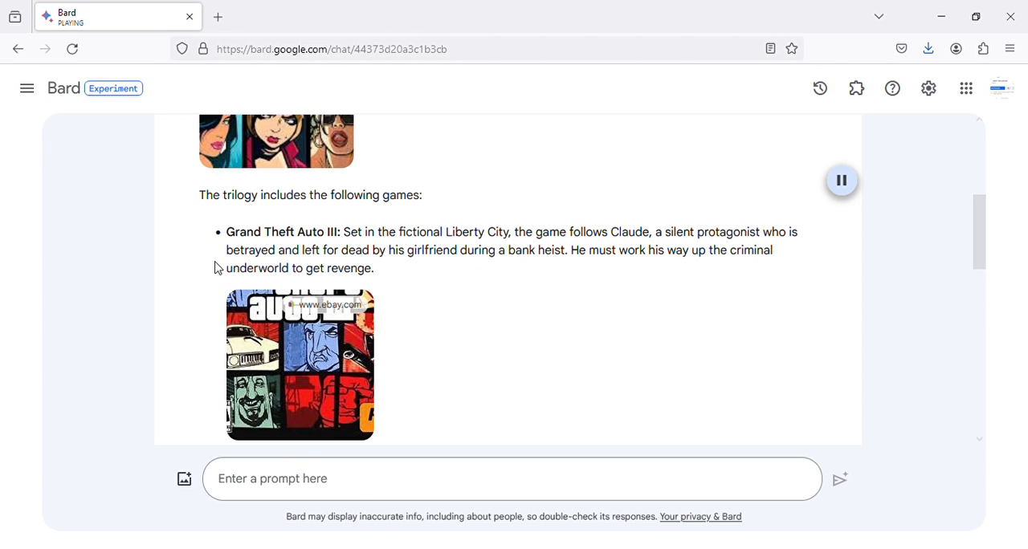
{"action": "scroll", "scroll_direction": "down", "scroll_amount": 3}
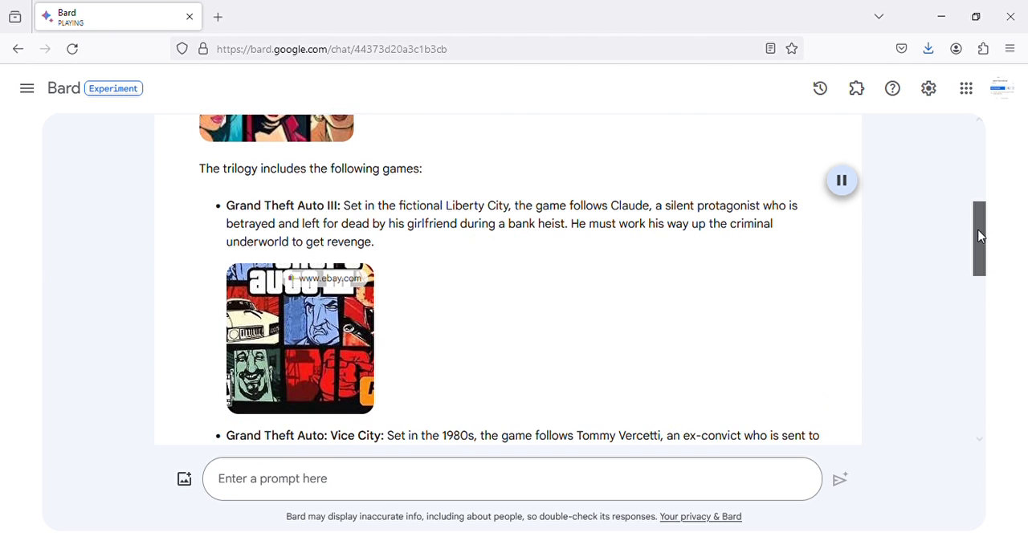
{"action": "scroll", "scroll_direction": "down", "scroll_amount": 3}
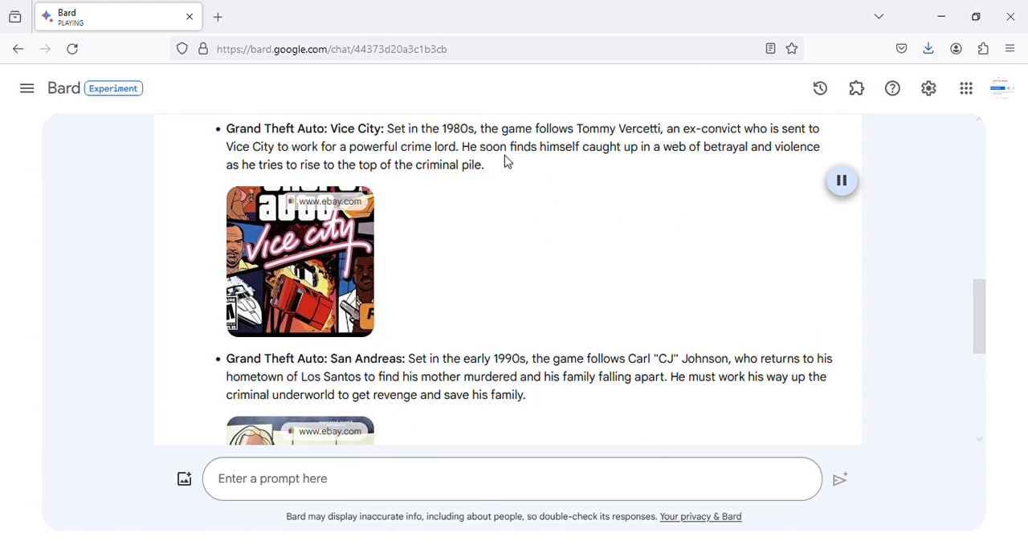
{"action": "mouse_move", "coordinate": [791, 148]}
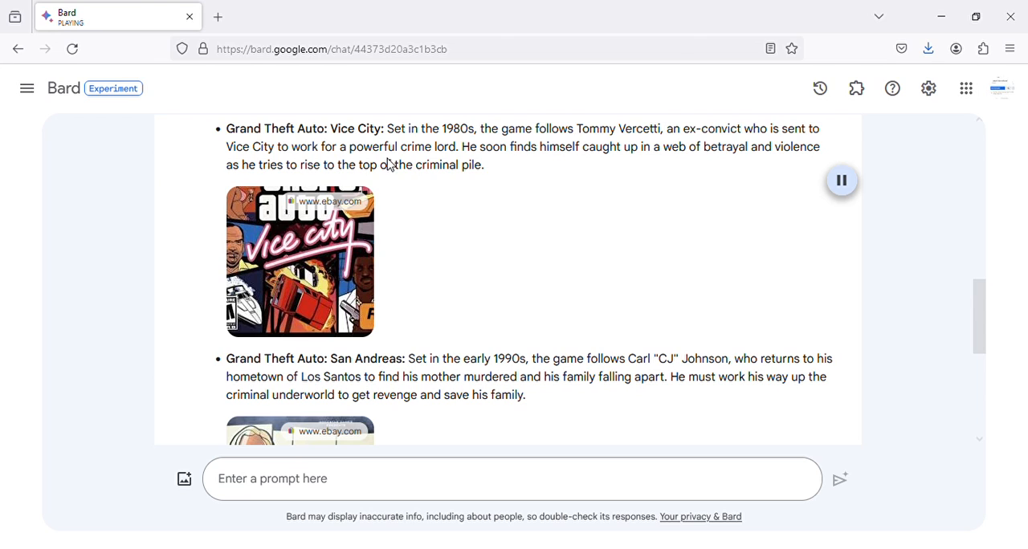
{"action": "mouse_move", "coordinate": [489, 170]}
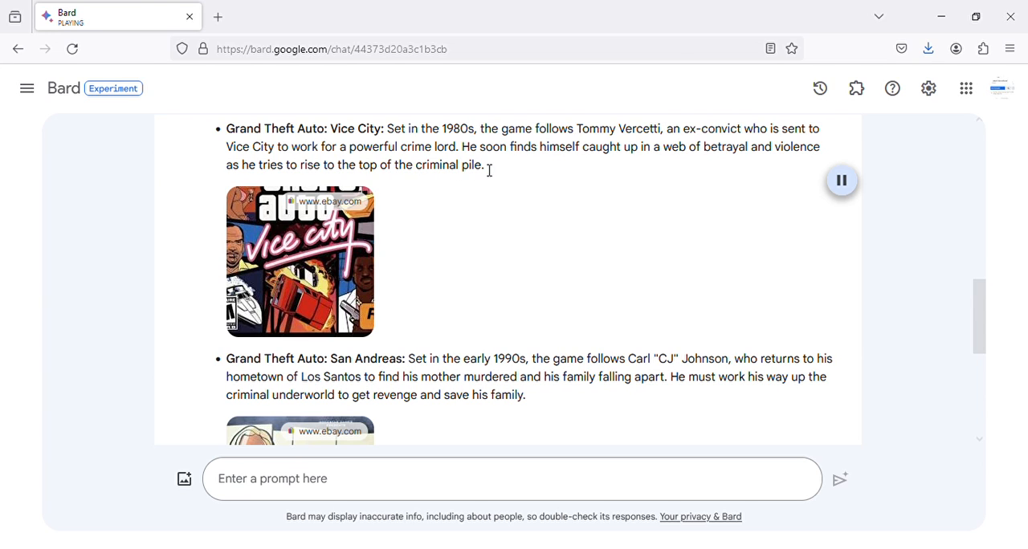
{"action": "mouse_move", "coordinate": [767, 161]}
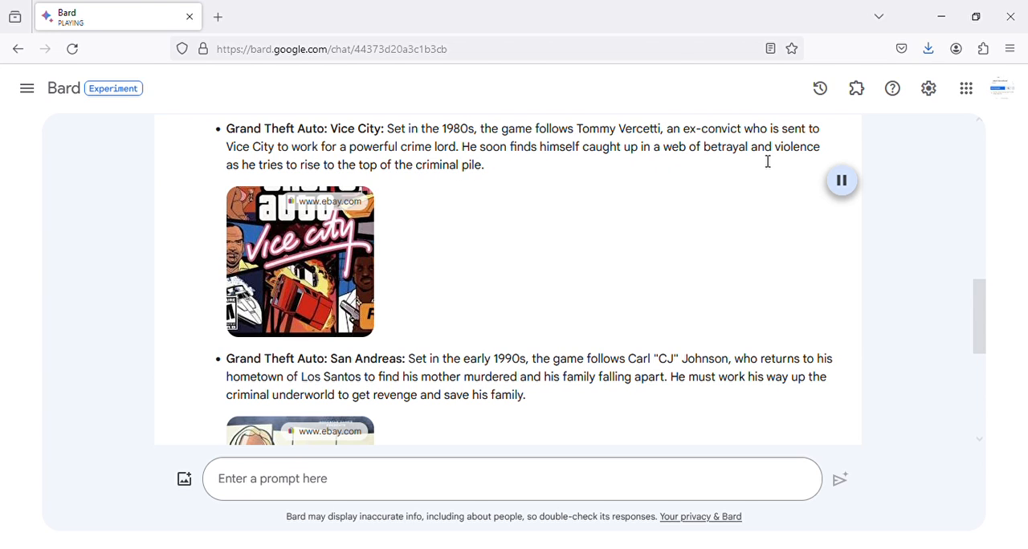
{"action": "mouse_move", "coordinate": [383, 179]}
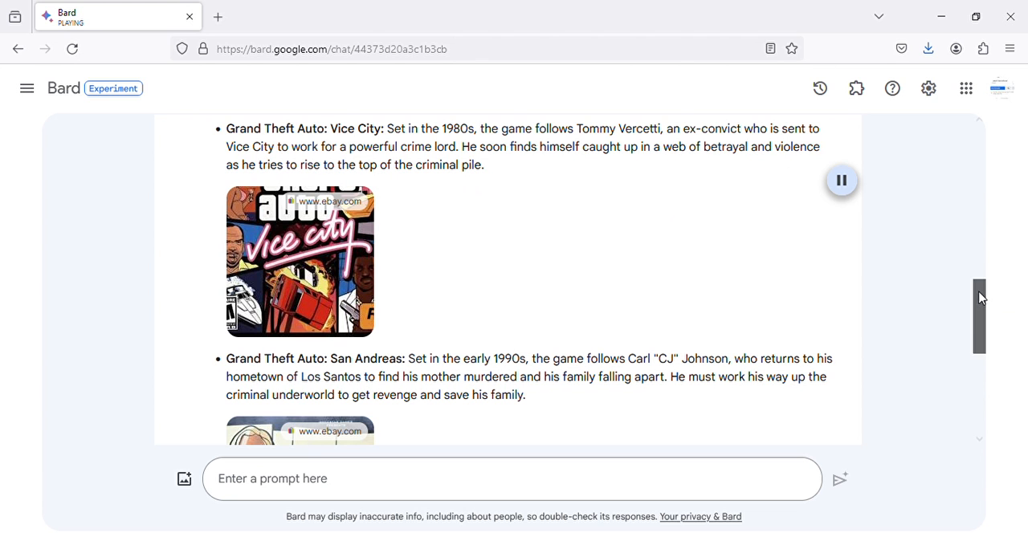
{"action": "scroll", "scroll_direction": "down", "scroll_amount": 3}
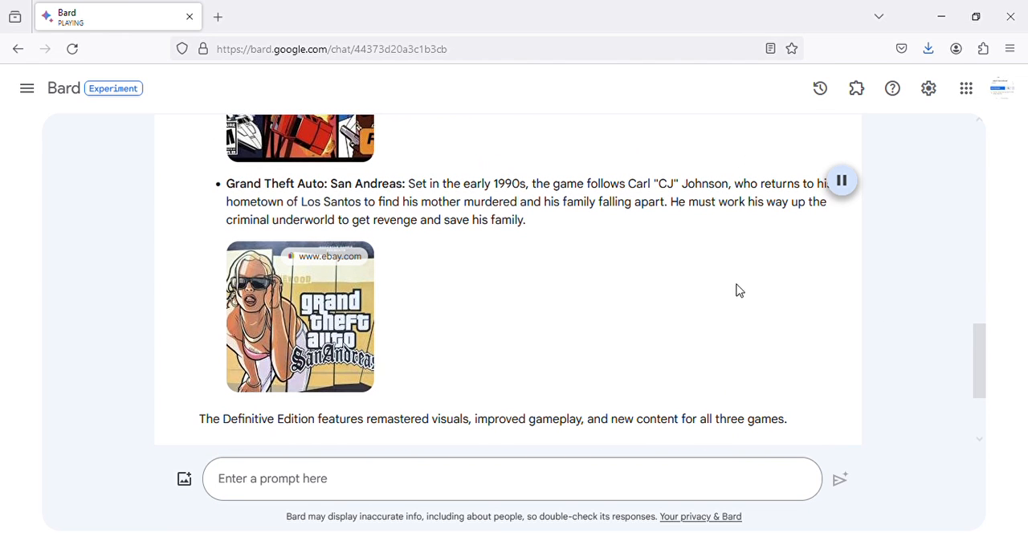
{"action": "mouse_move", "coordinate": [678, 199]}
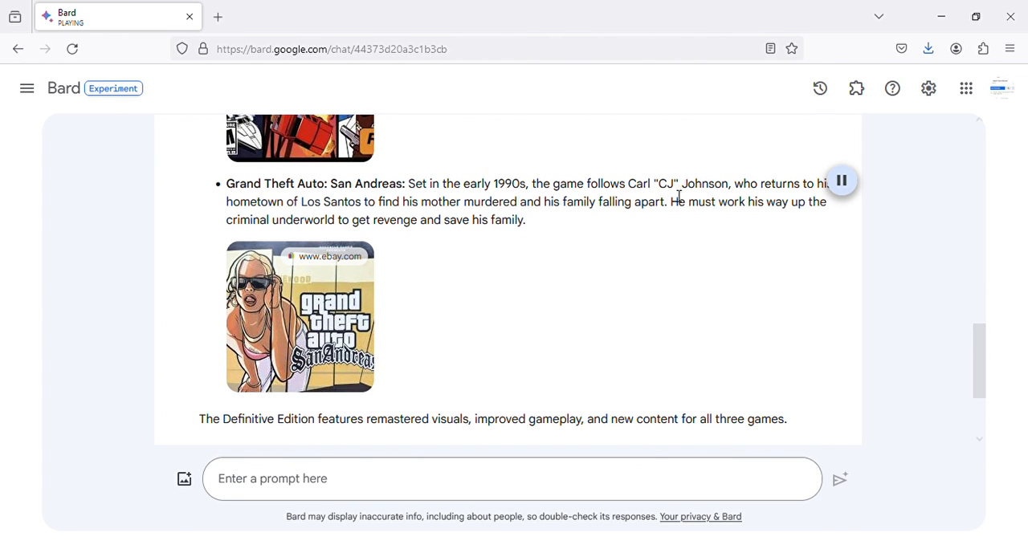
{"action": "mouse_move", "coordinate": [780, 203]}
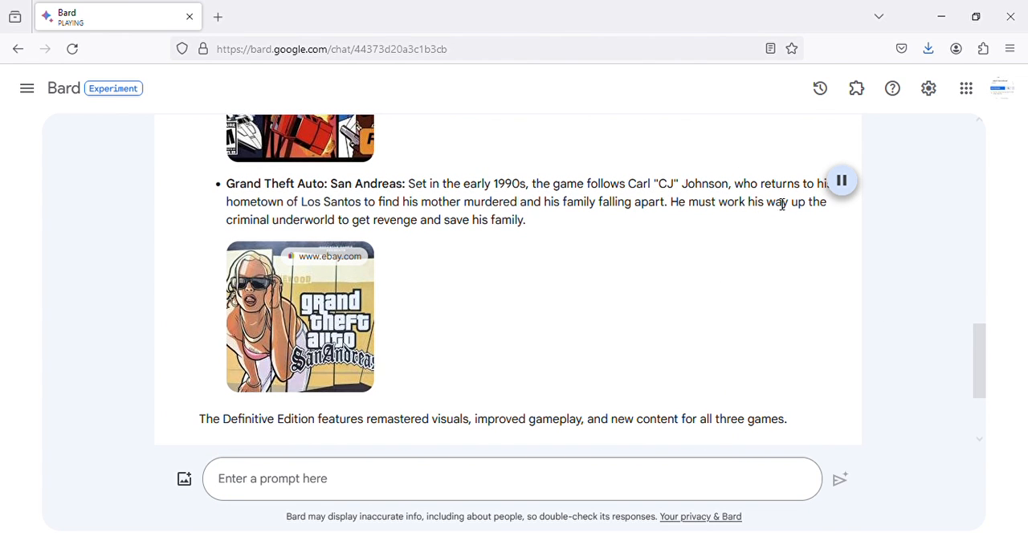
{"action": "mouse_move", "coordinate": [407, 221]}
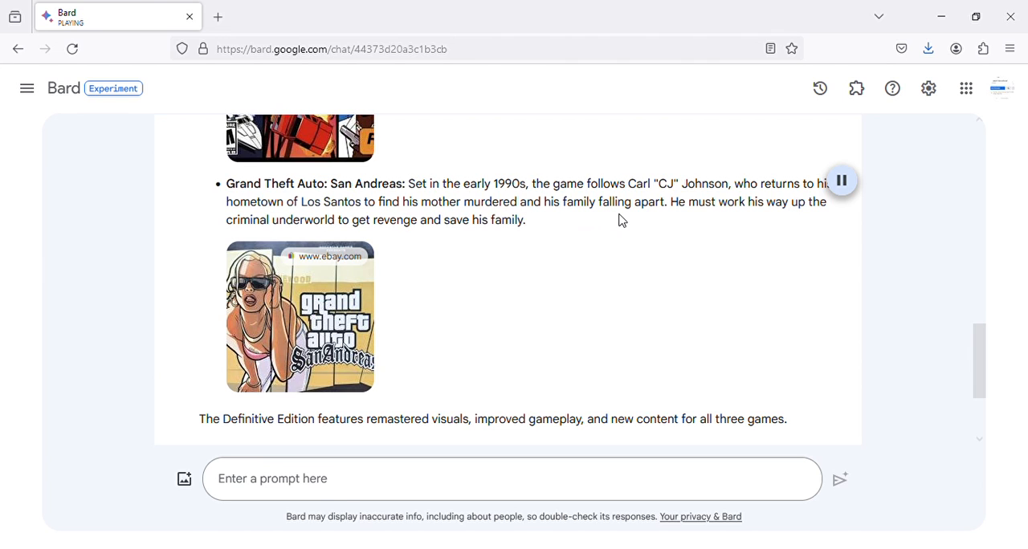
{"action": "mouse_move", "coordinate": [745, 220]}
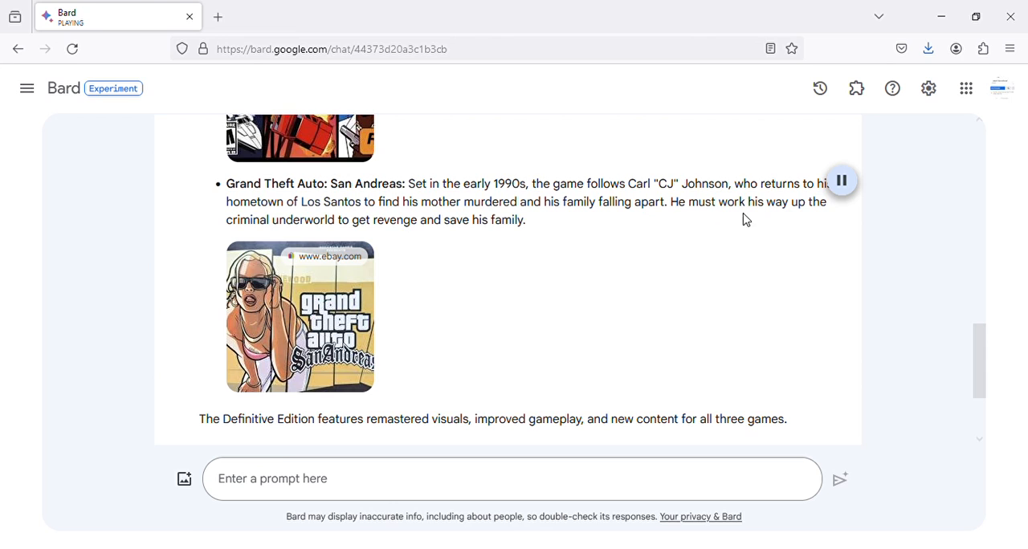
{"action": "mouse_move", "coordinate": [373, 232]}
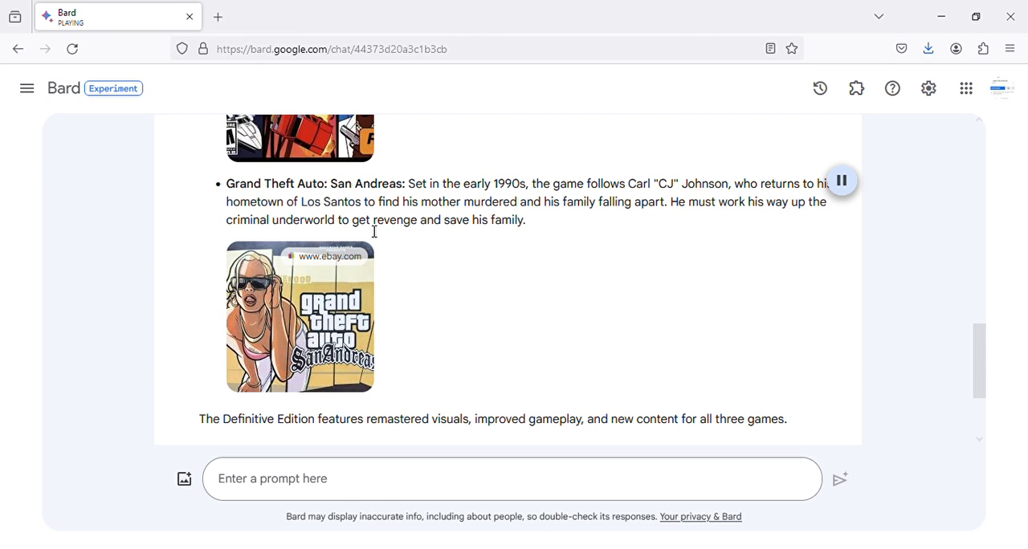
{"action": "mouse_move", "coordinate": [516, 232]}
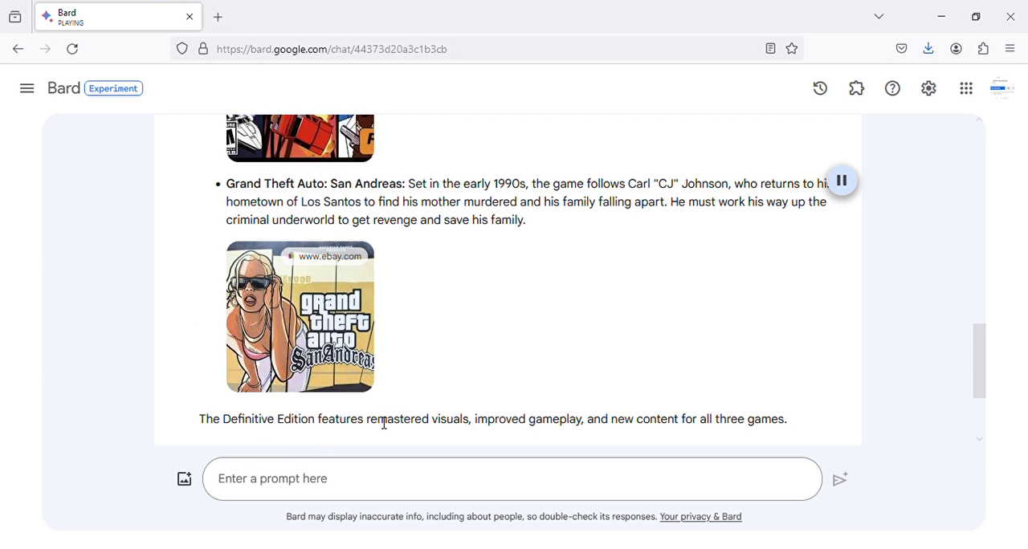
{"action": "mouse_move", "coordinate": [580, 443]}
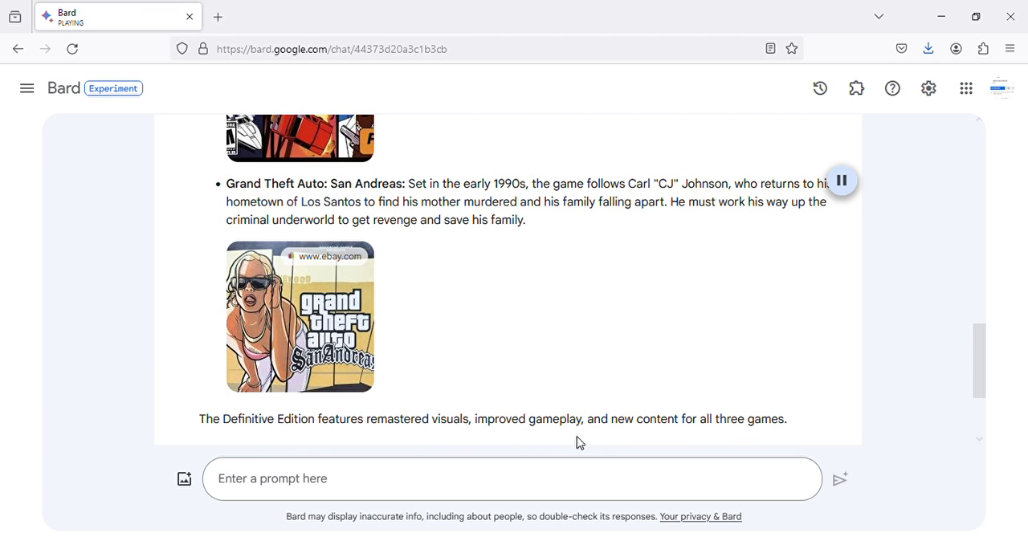
{"action": "mouse_move", "coordinate": [963, 84]}
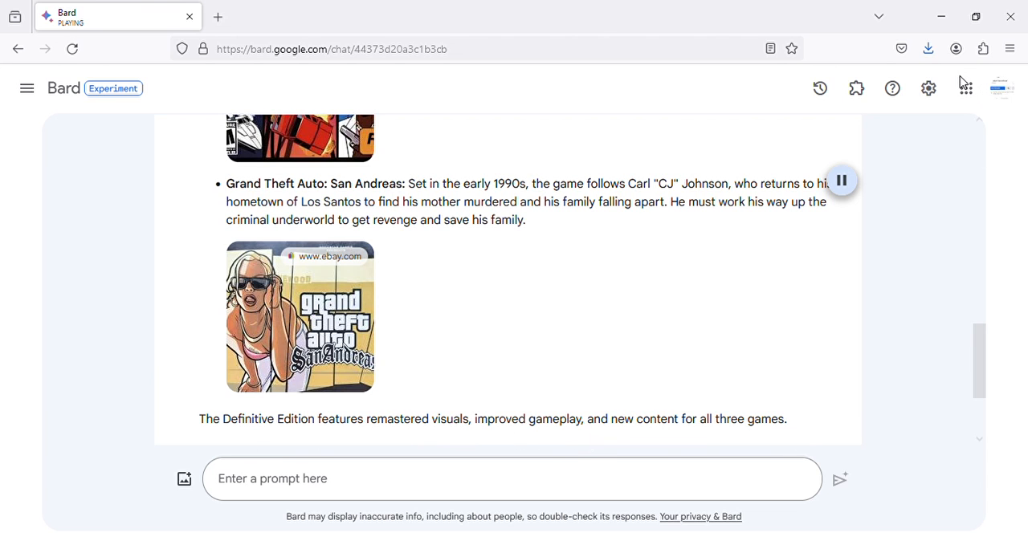